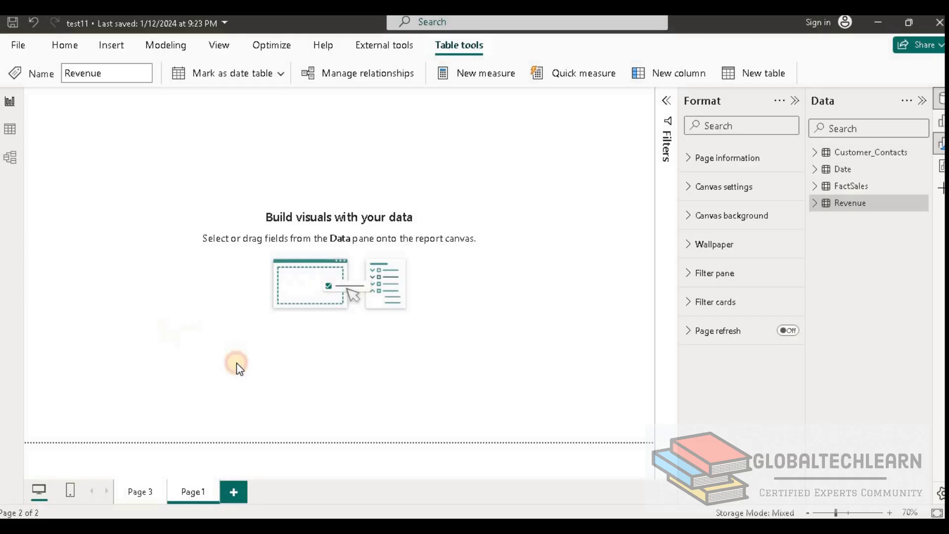
- Expand the FactSales table in the Data pane to list its fields
click(851, 186)
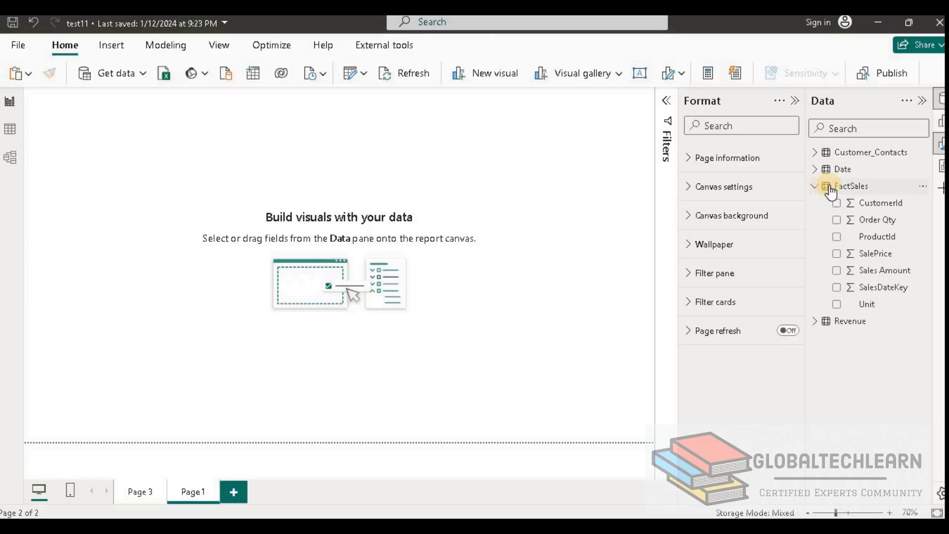
mouse_move(877, 236)
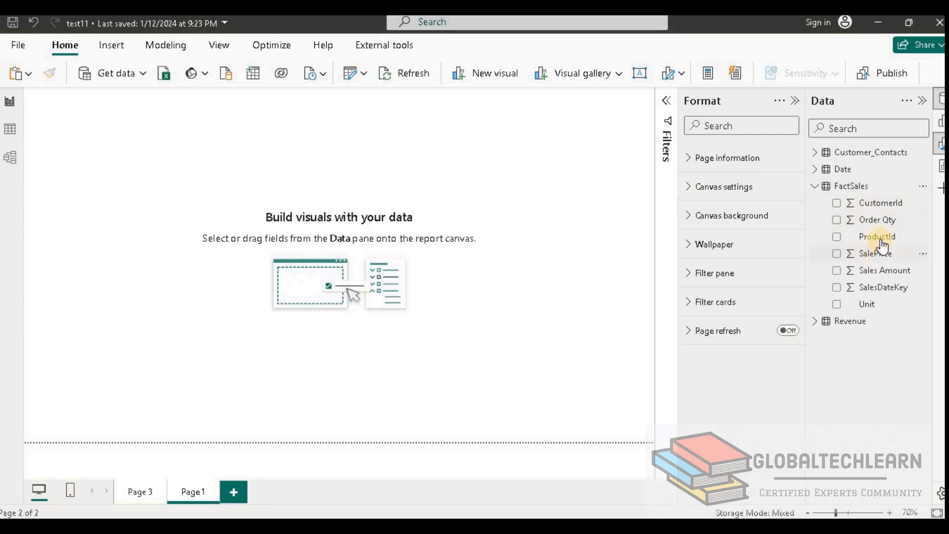
mouse_move(888, 270)
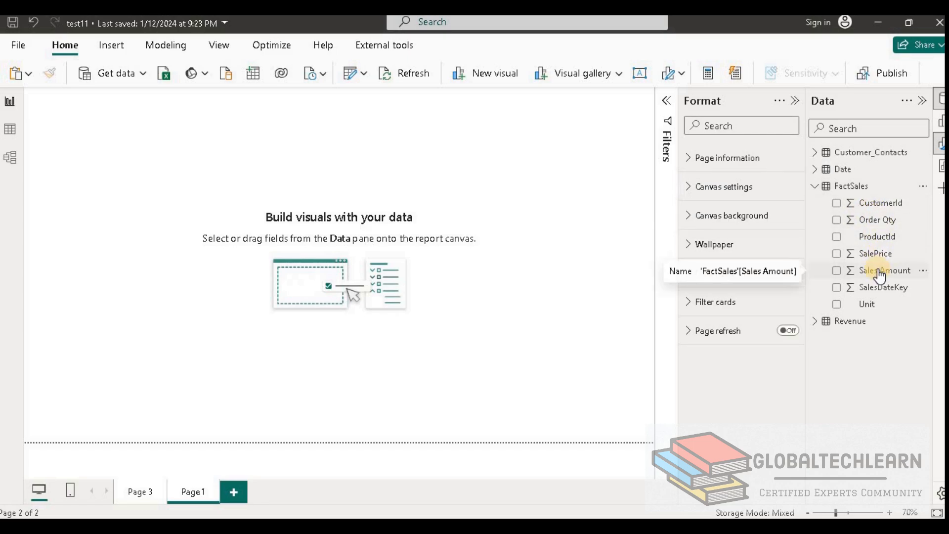
mouse_move(511, 76)
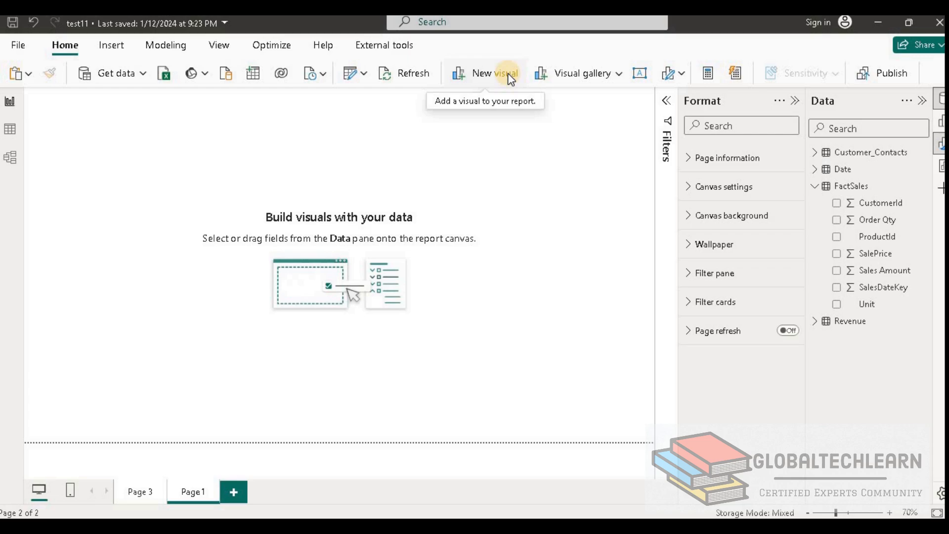
- Add a wide line chart across the top plotting Sales Amount and Order Qty by ProductId
click(491, 73)
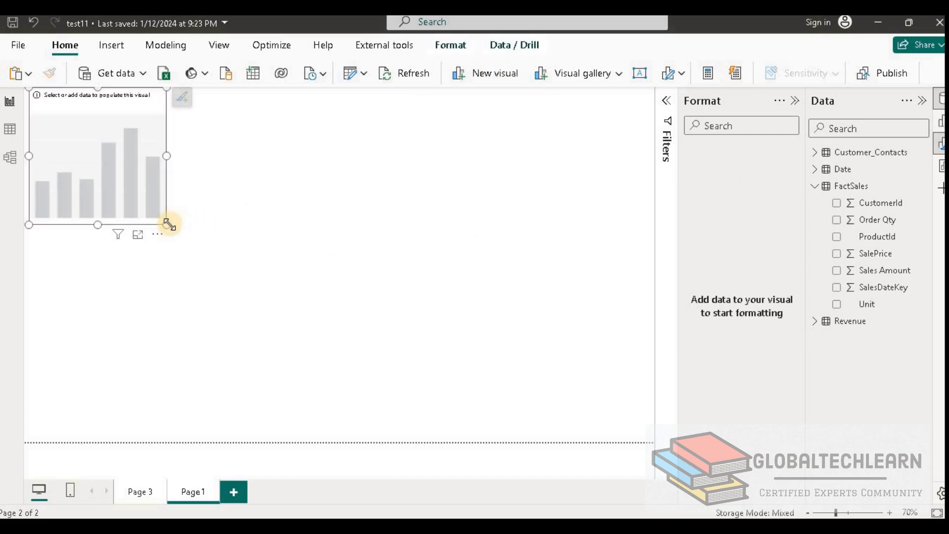
drag(168, 224, 592, 270)
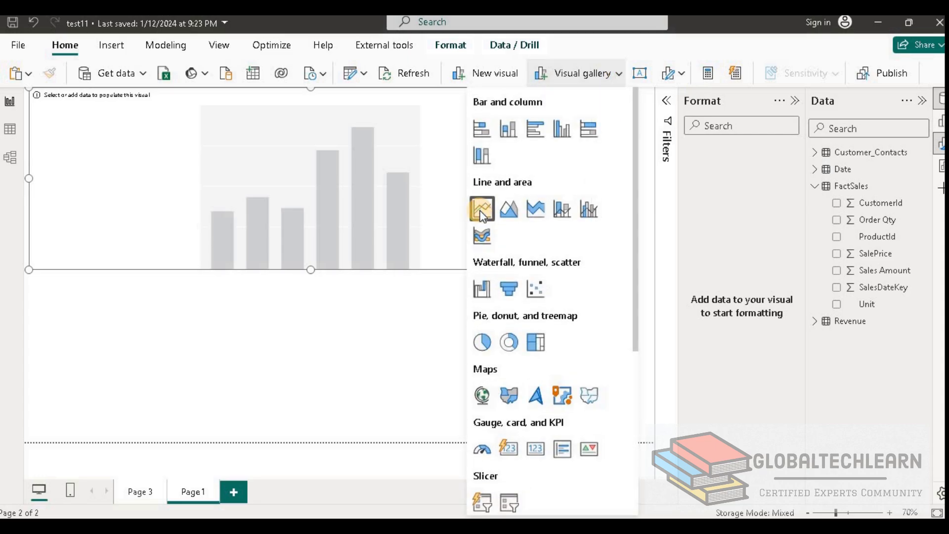
click(481, 209)
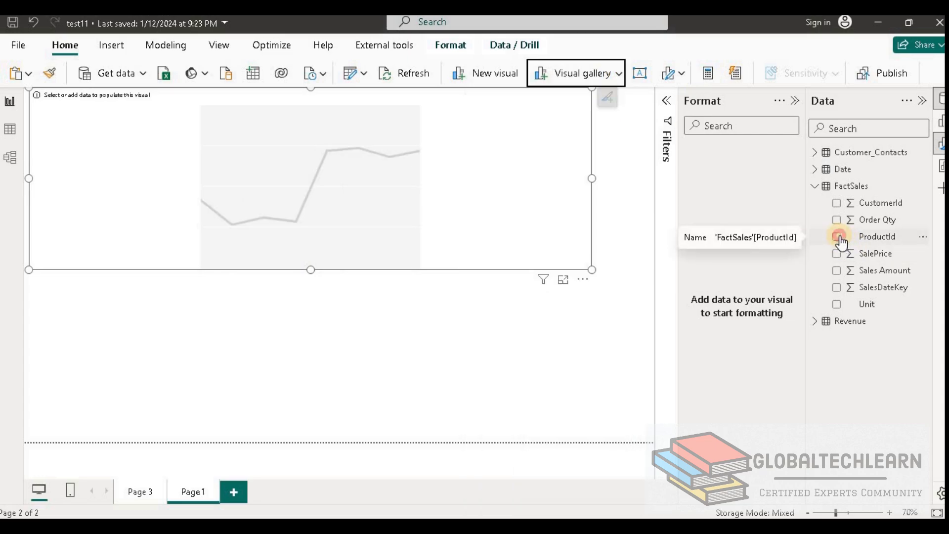
click(836, 271)
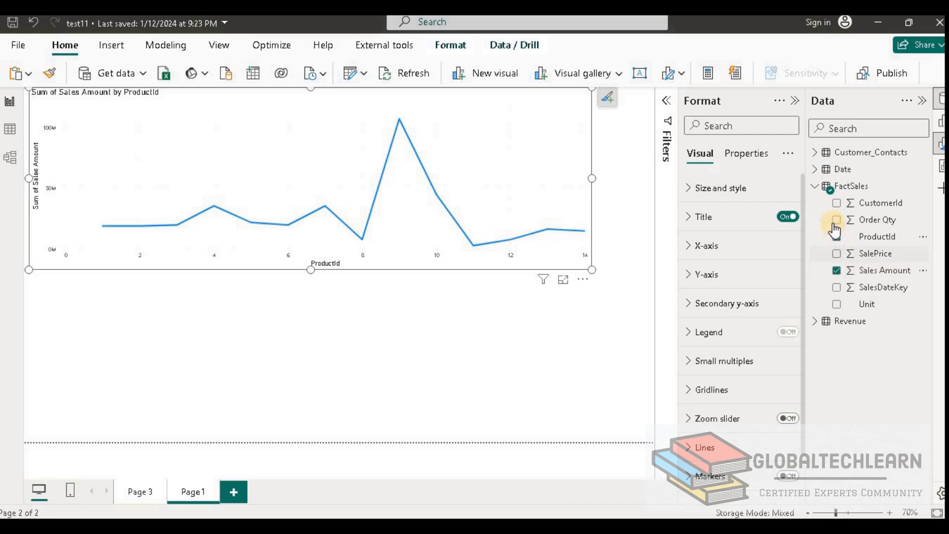
click(837, 220)
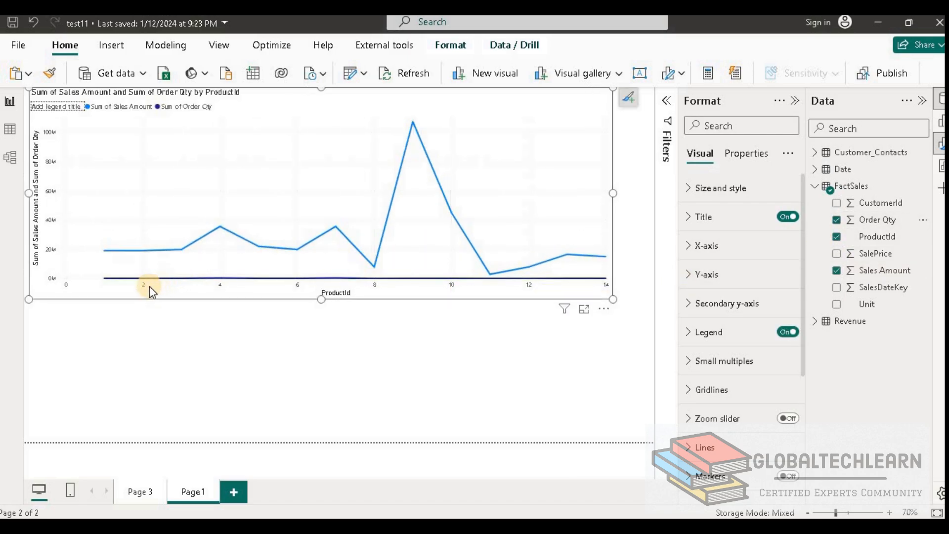
mouse_move(219, 233)
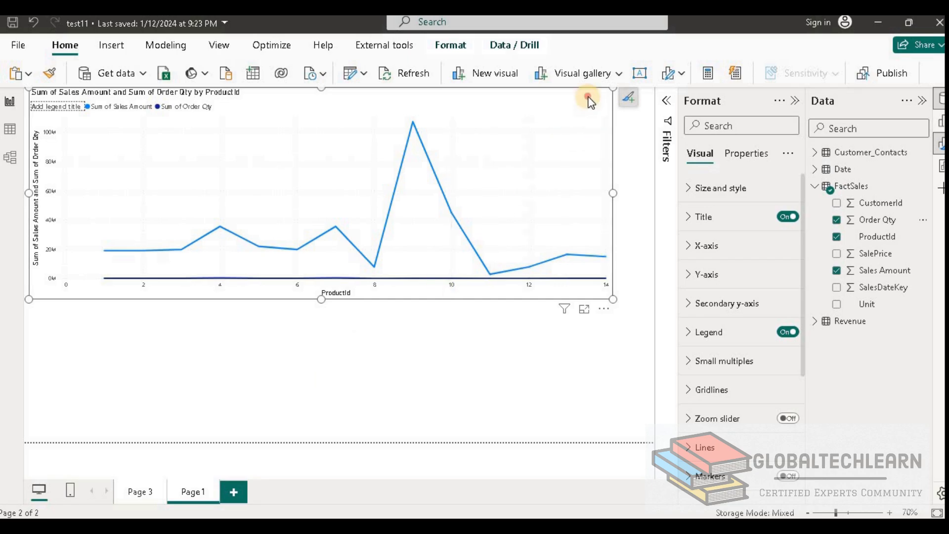
mouse_move(611, 133)
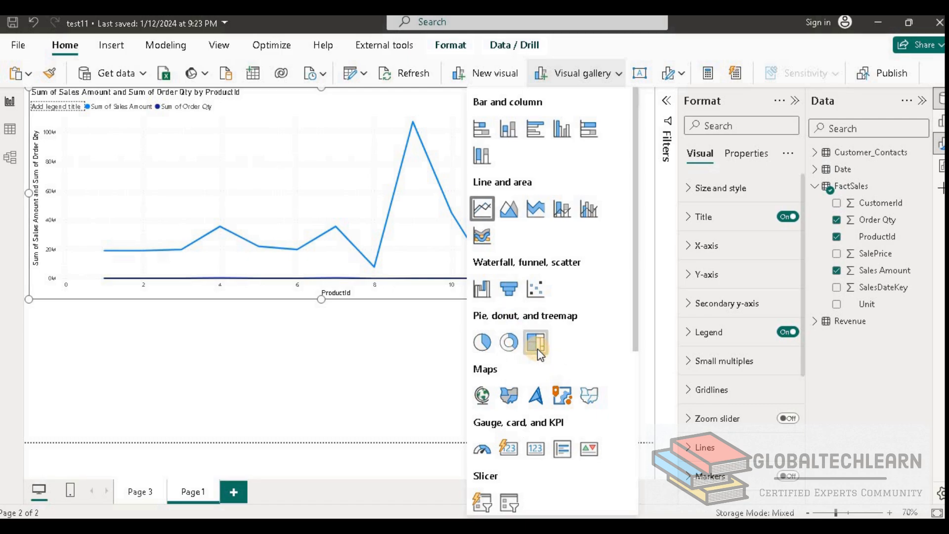
- Switch the chart to a treemap of Sales Amount by ProductId
click(535, 343)
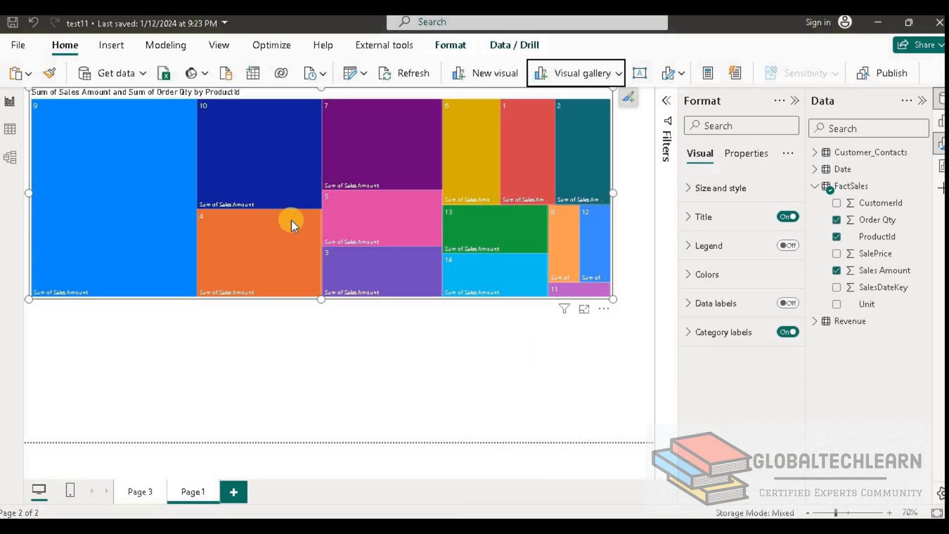
mouse_move(378, 226)
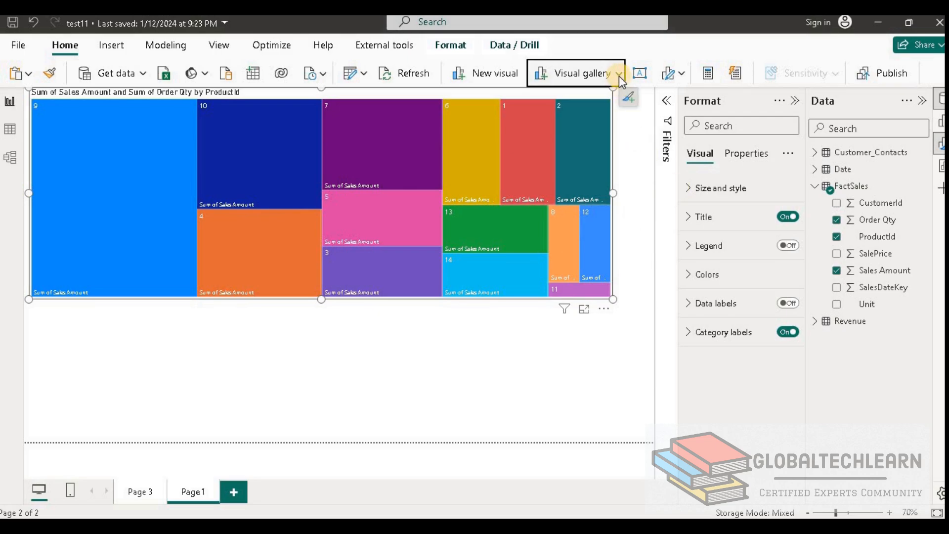
- Switch the chart to a waterfall chart of Sales Amount by ProductId
click(618, 72)
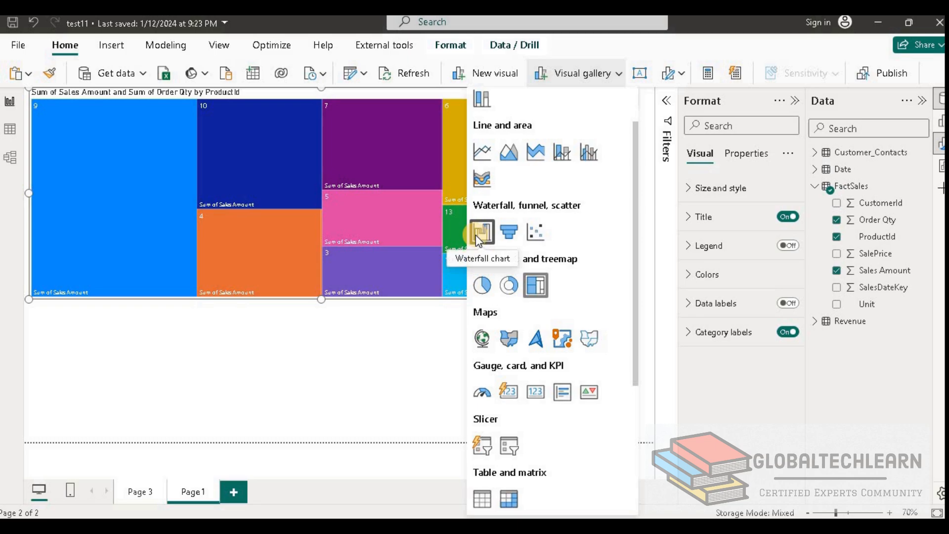
click(481, 231)
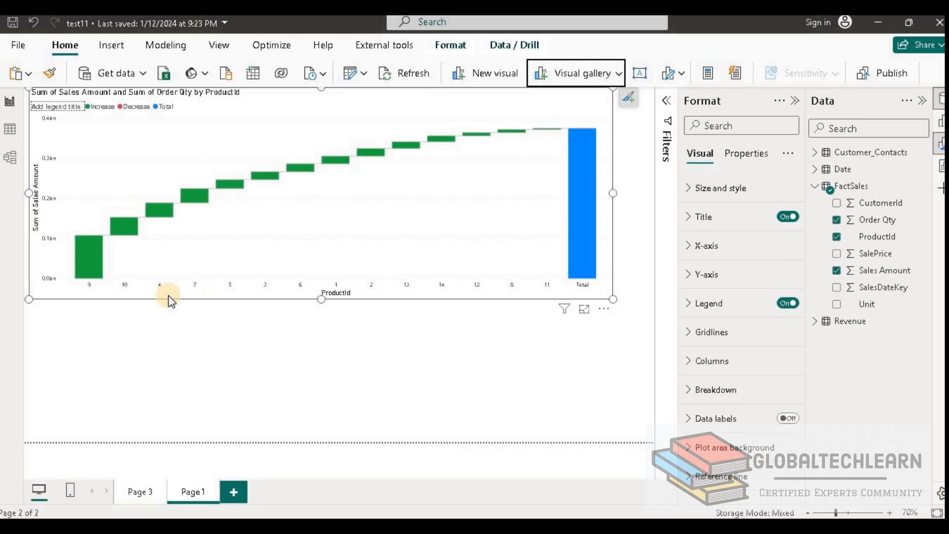
mouse_move(118, 275)
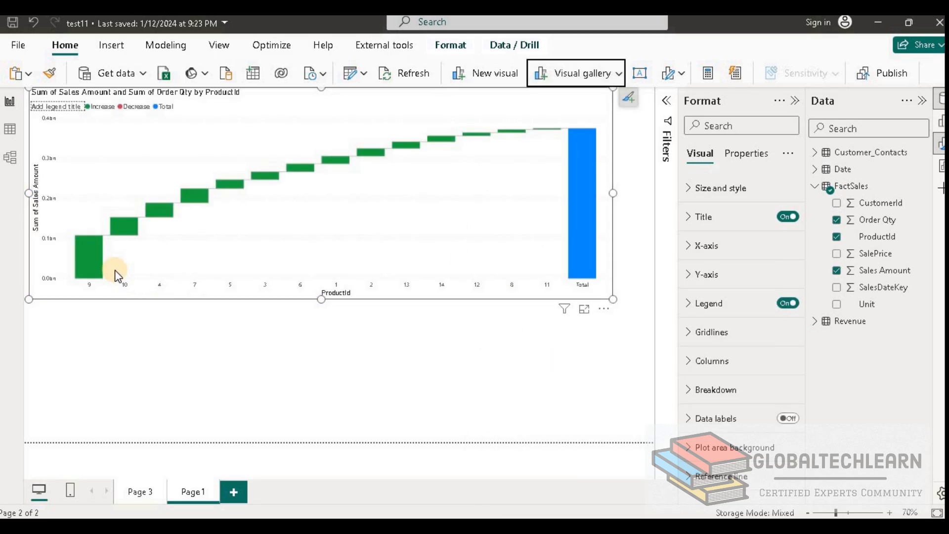
mouse_move(504, 153)
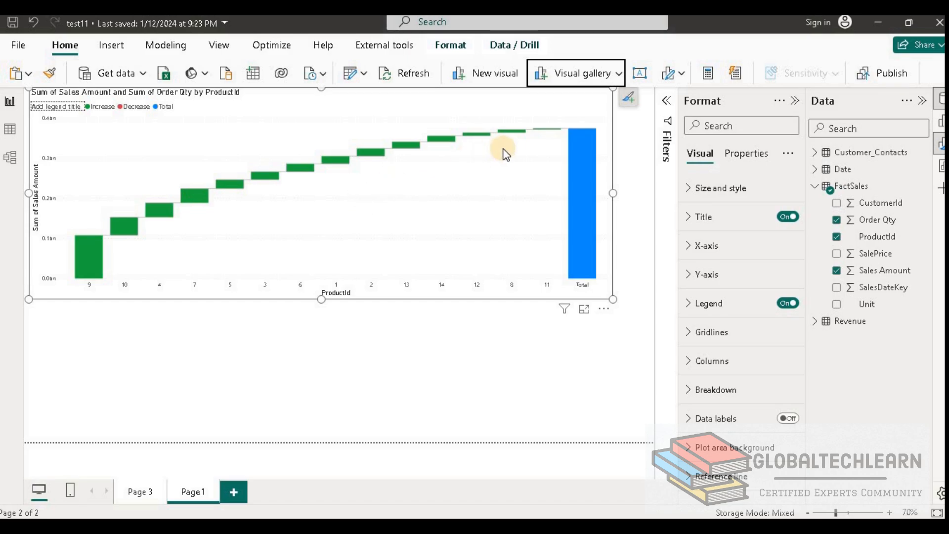
- Switch the chart to a scatter chart of Sales Amount and Order Qty by ProductId
click(582, 73)
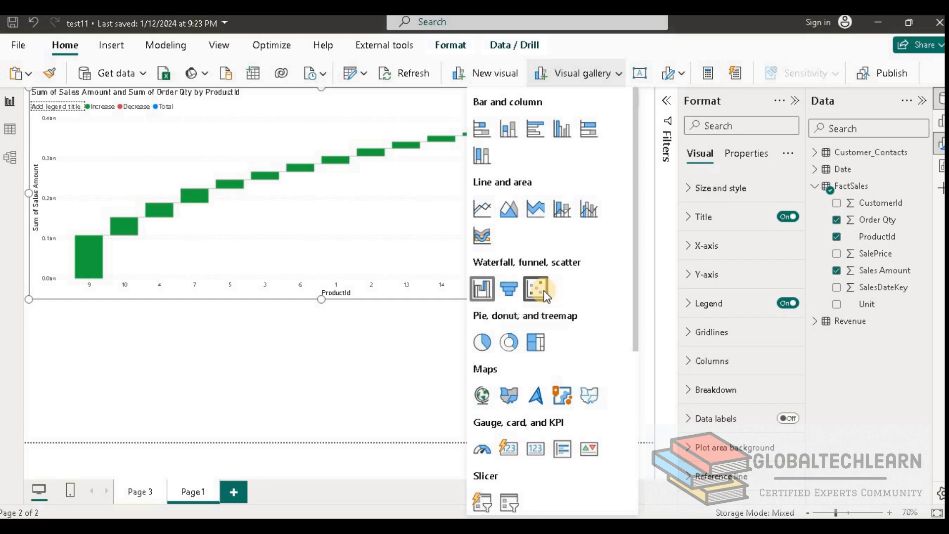
click(537, 288)
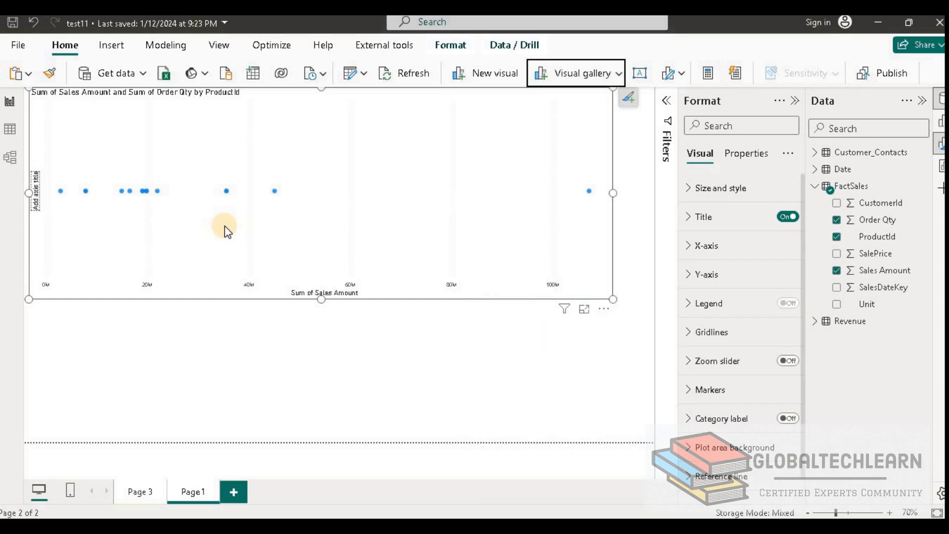
mouse_move(130, 186)
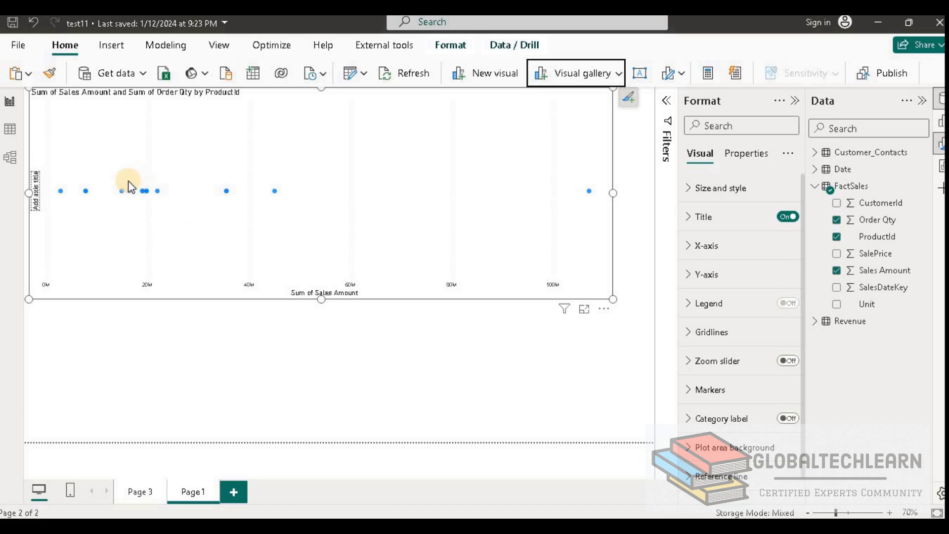
mouse_move(127, 176)
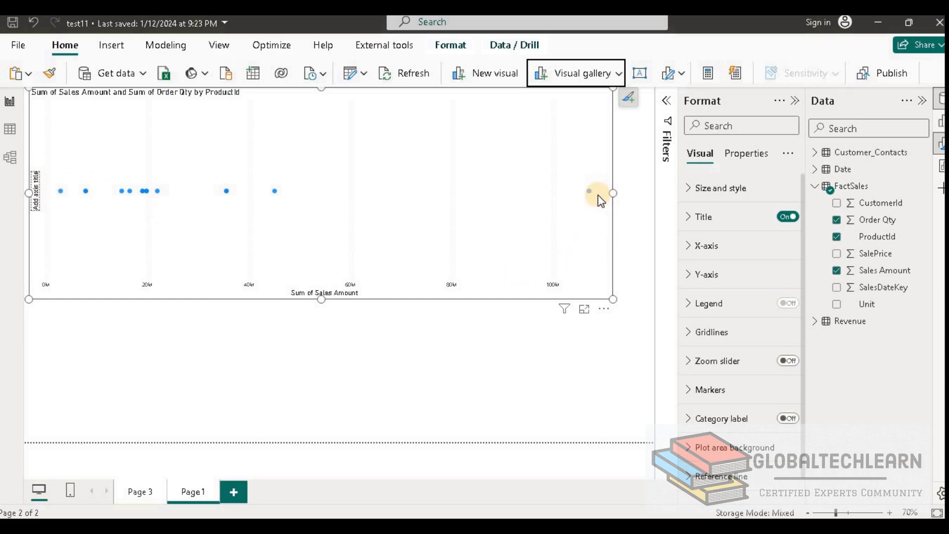
mouse_move(592, 200)
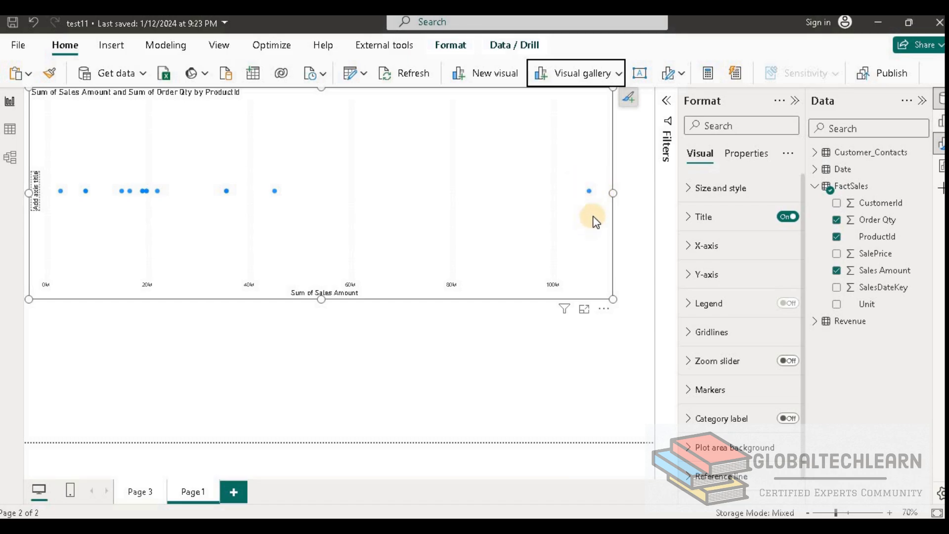
mouse_move(124, 199)
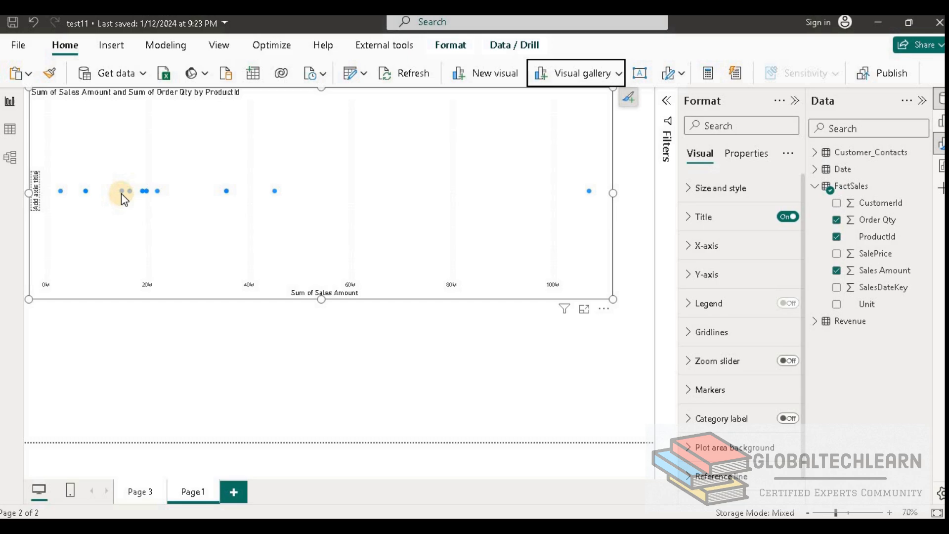
mouse_move(121, 191)
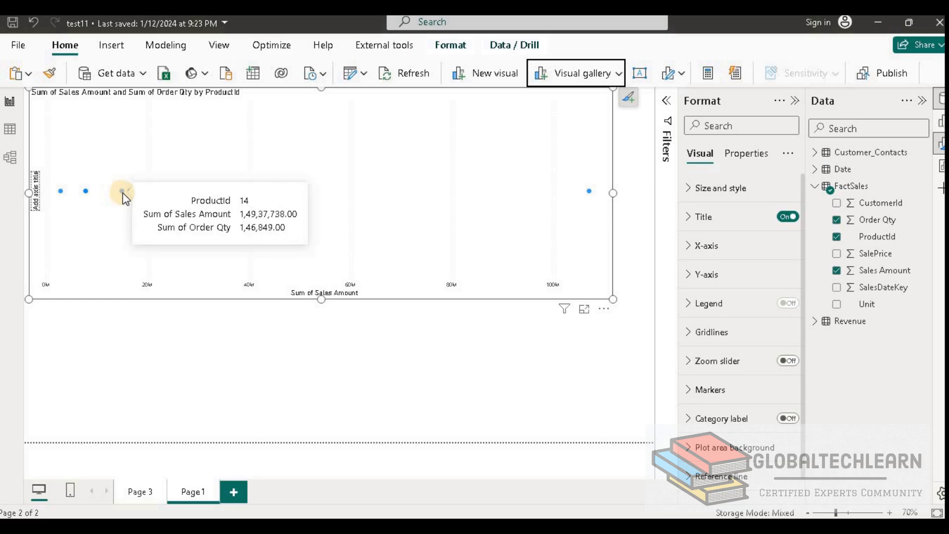
mouse_move(123, 192)
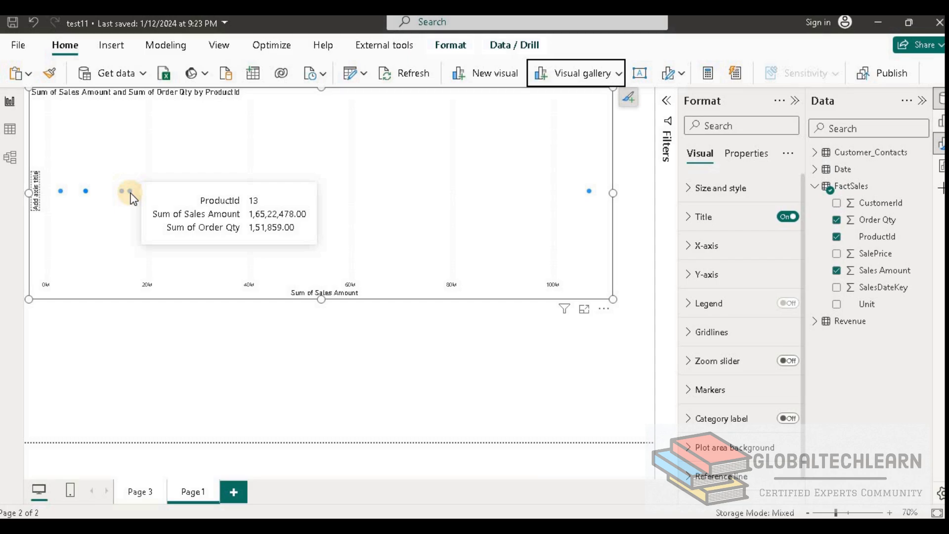
mouse_move(144, 198)
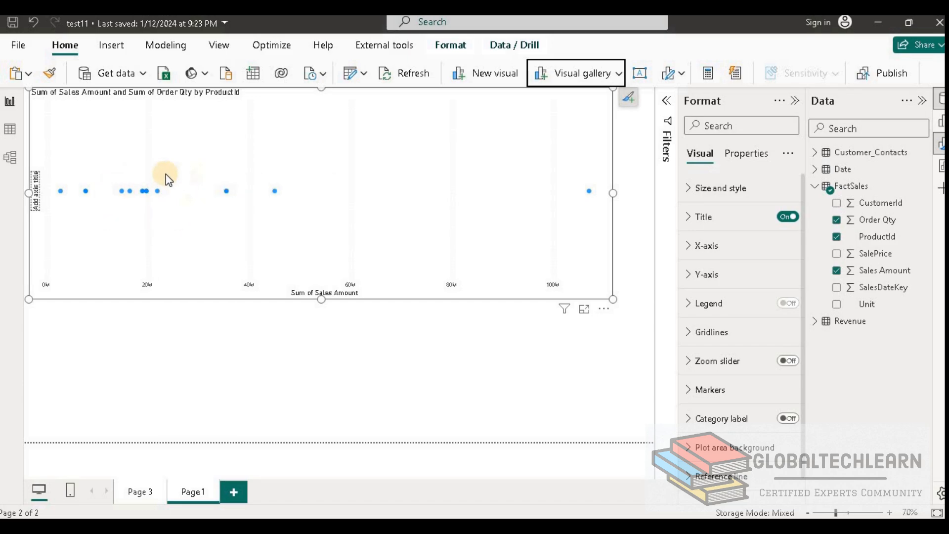
mouse_move(119, 218)
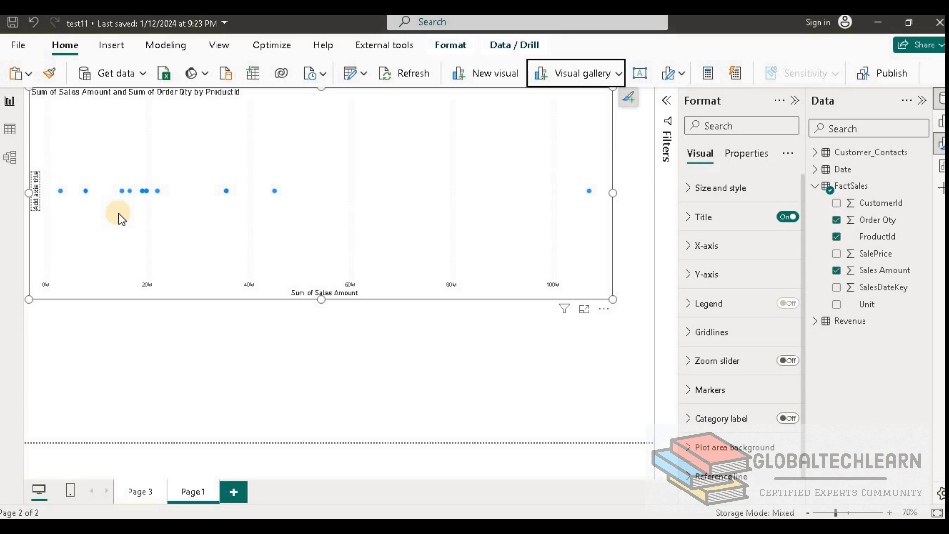